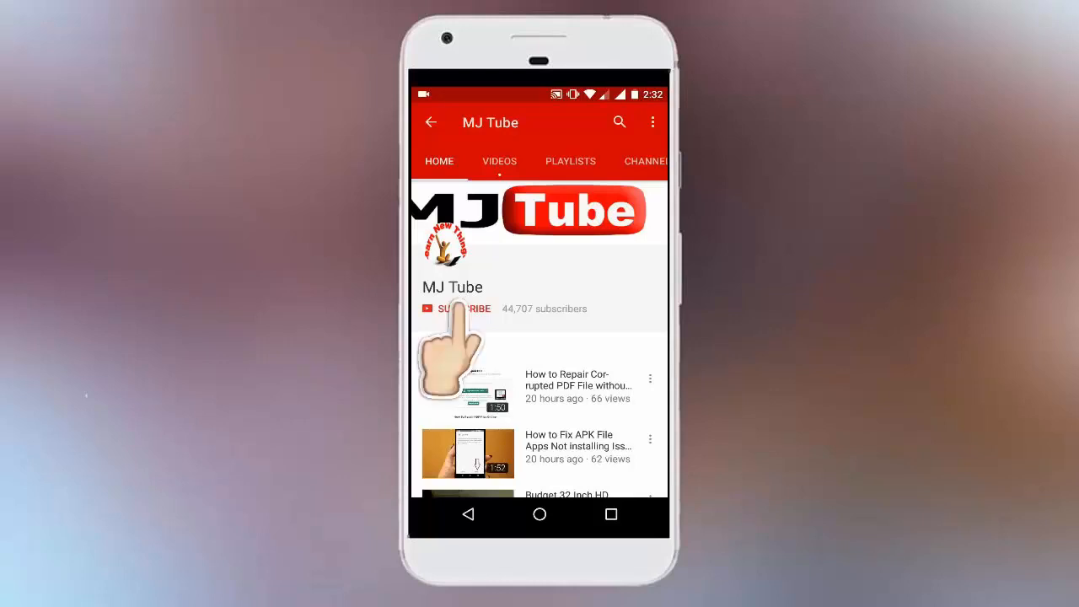
Place the cursor in the document and review the Page Setup dialog, then dismiss it unchanged.
{"action": "left_click", "coordinate": [456, 308]}
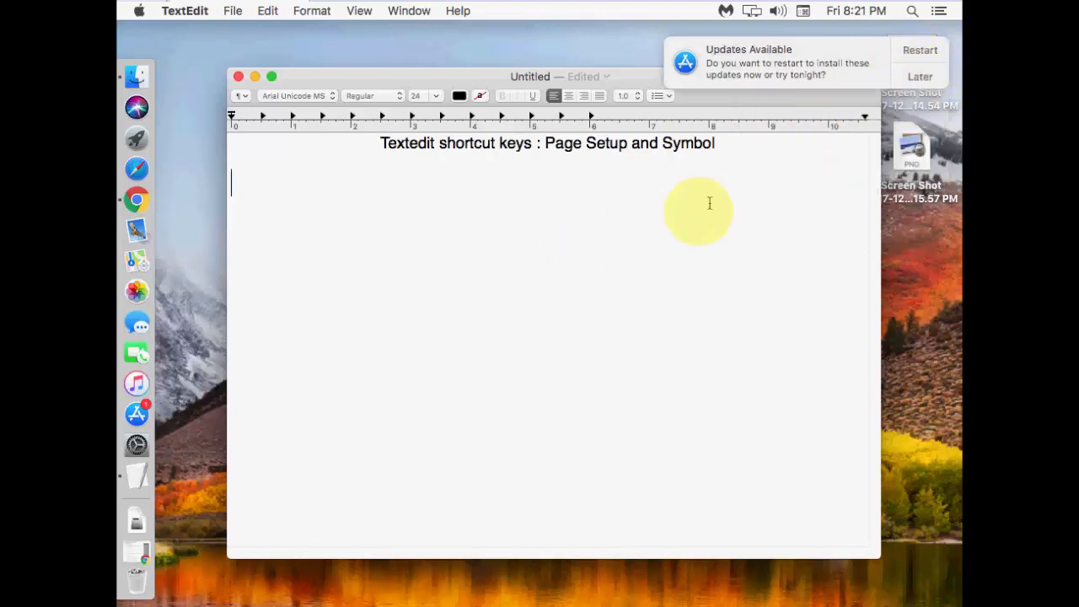
{"action": "left_click", "coordinate": [921, 75]}
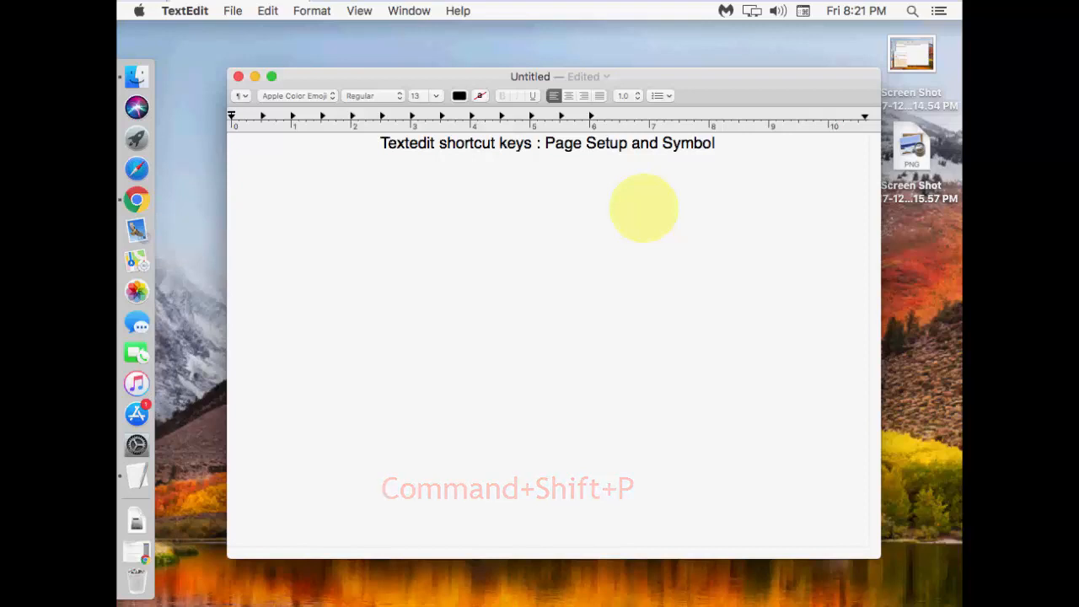
{"action": "key", "text": "cmd+shift+p"}
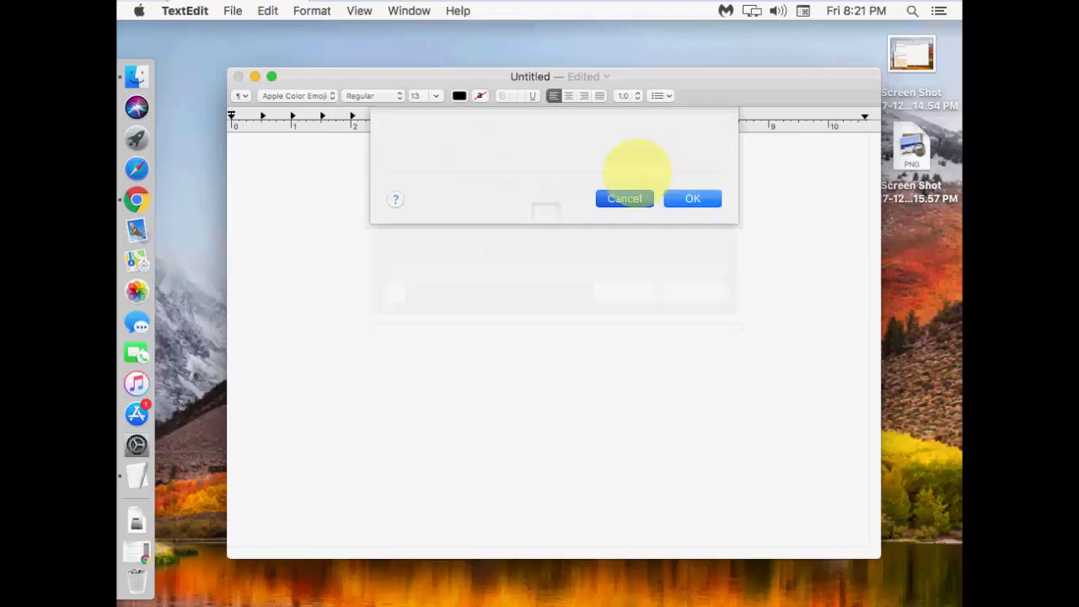
{"action": "left_click", "coordinate": [692, 199]}
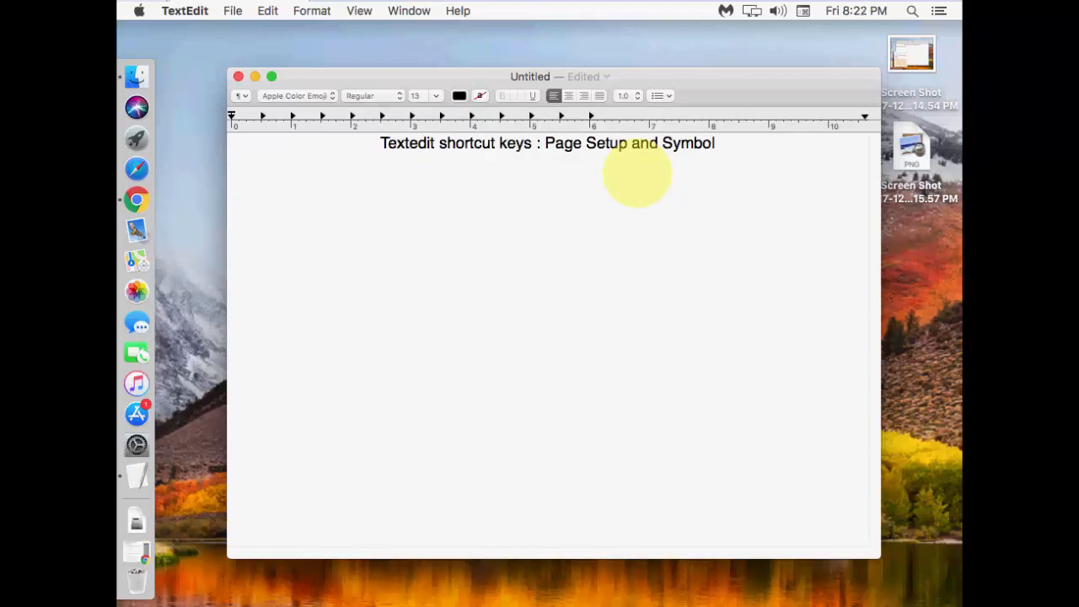
Bring up the Emoji & Symbols viewer and browse to the Symbols collection to pick a small symbol.
{"action": "key", "text": "cmd+ctrl+space"}
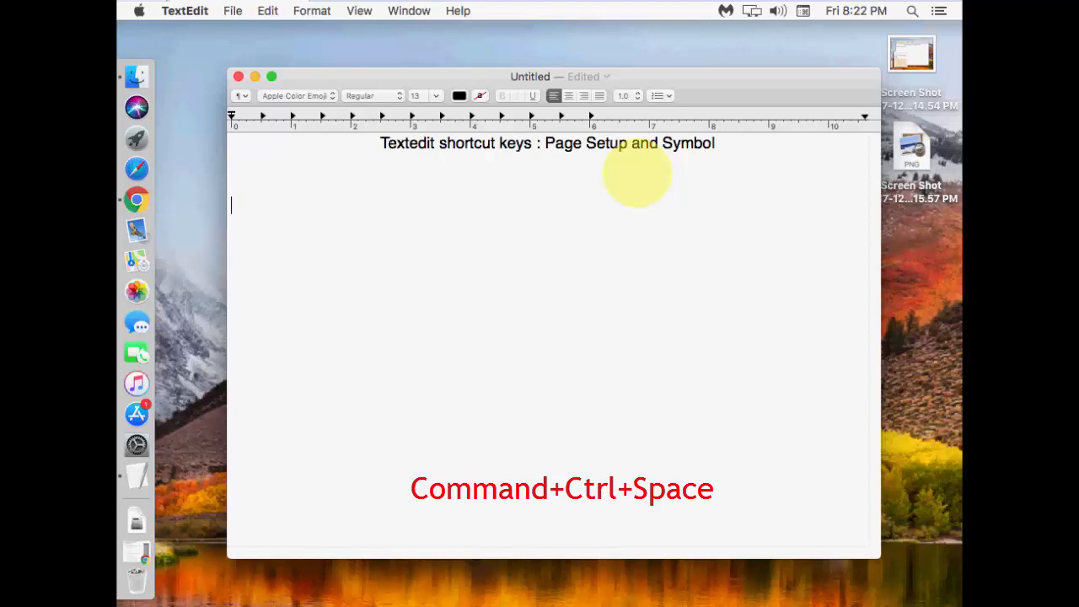
{"action": "key", "text": "cmd+ctrl+space"}
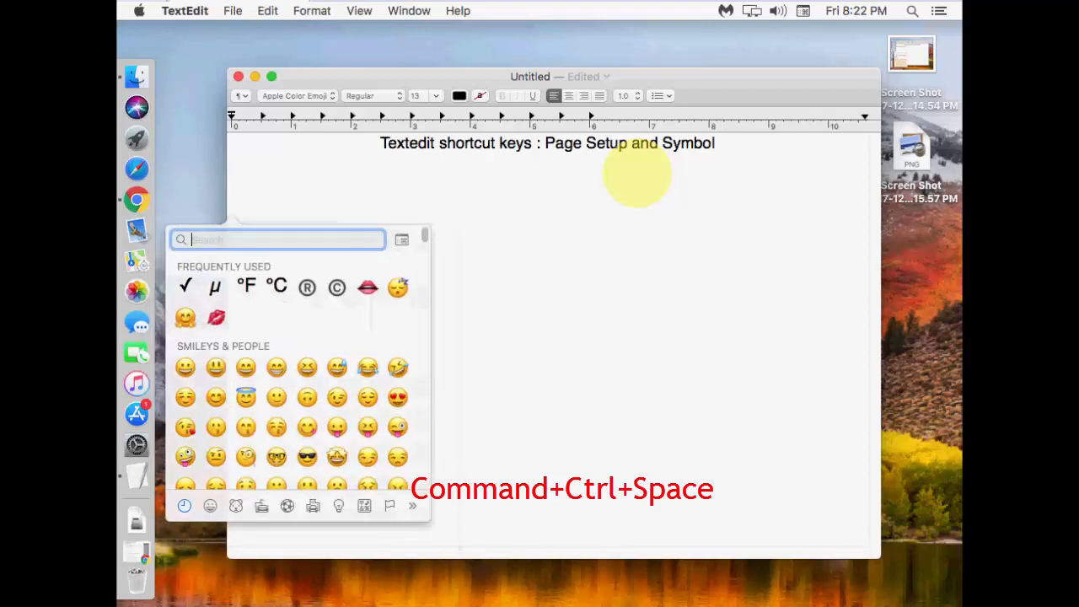
{"action": "mouse_move", "coordinate": [813, 233]}
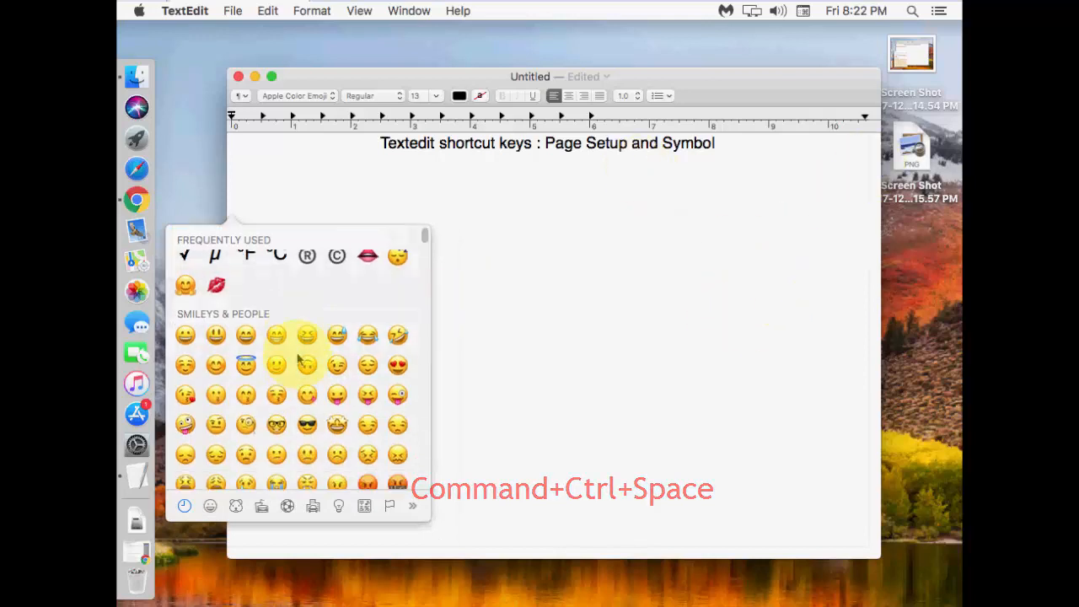
{"action": "scroll", "scroll_direction": "down", "scroll_amount": 3}
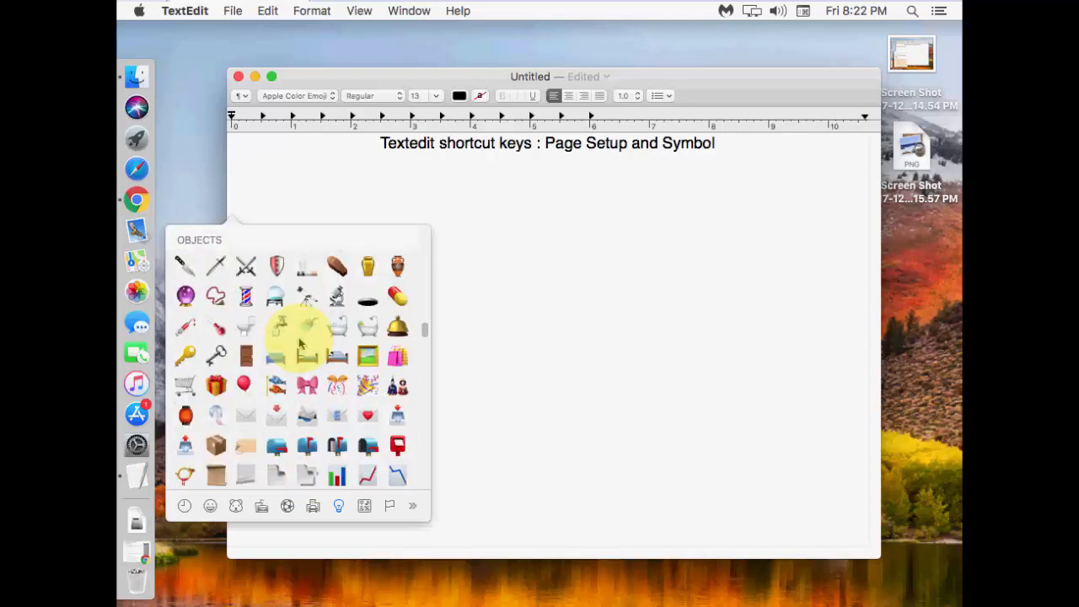
{"action": "left_click", "coordinate": [364, 506]}
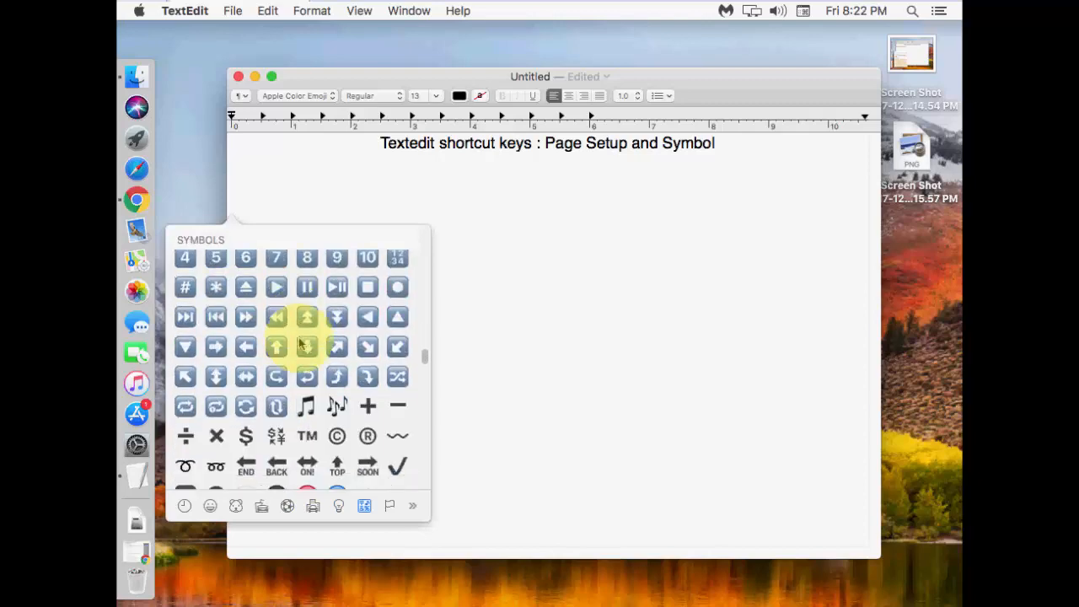
{"action": "scroll", "scroll_direction": "down", "scroll_amount": 3}
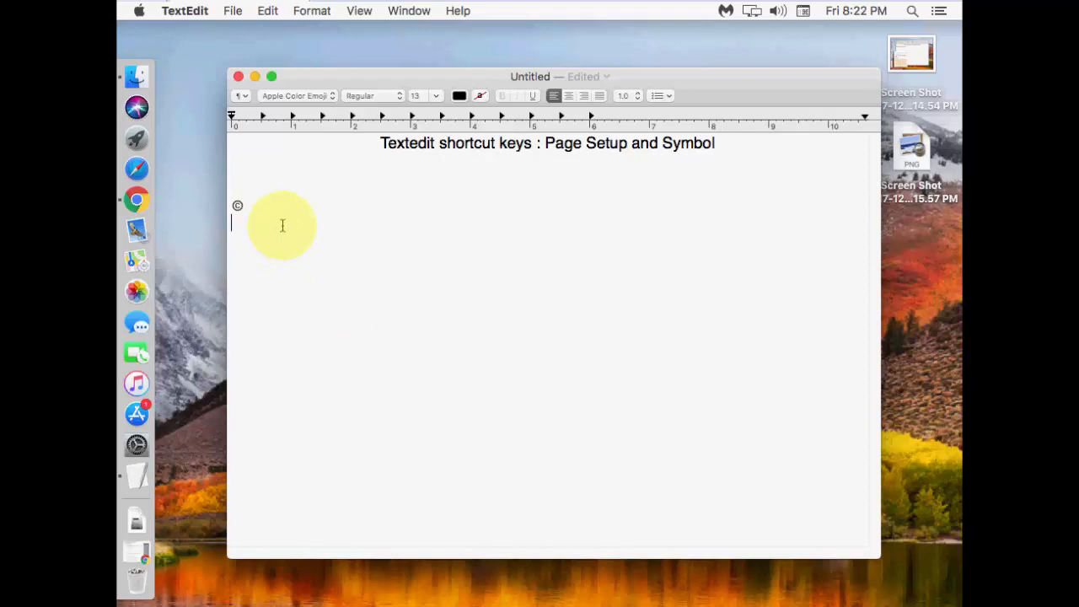
Reopen the viewer and scroll through Symbols toward the °C character.
{"action": "left_click", "coordinate": [267, 10]}
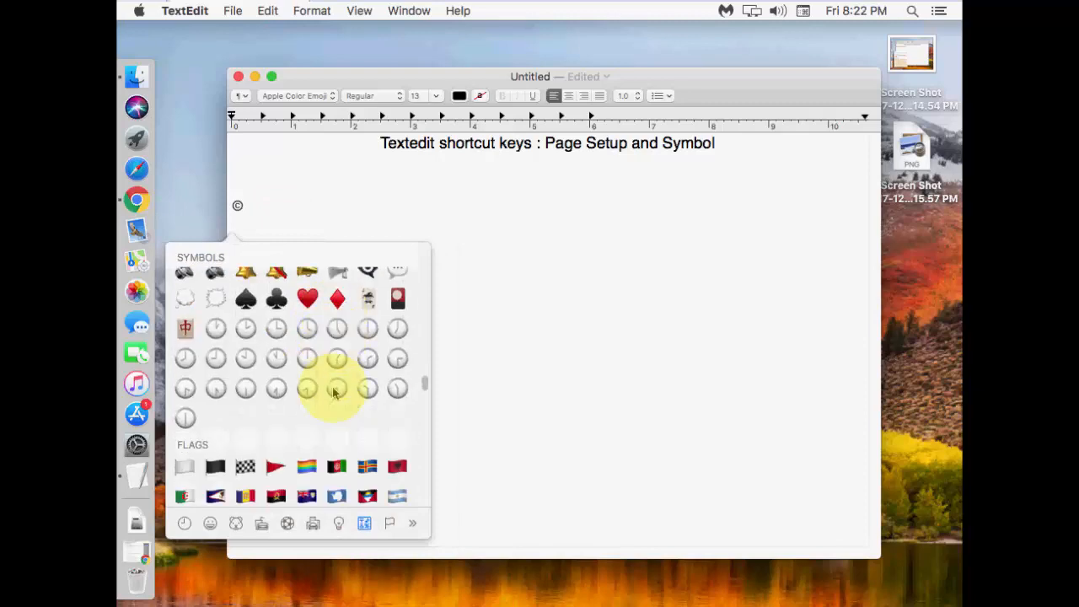
{"action": "scroll", "scroll_direction": "down", "scroll_amount": 3}
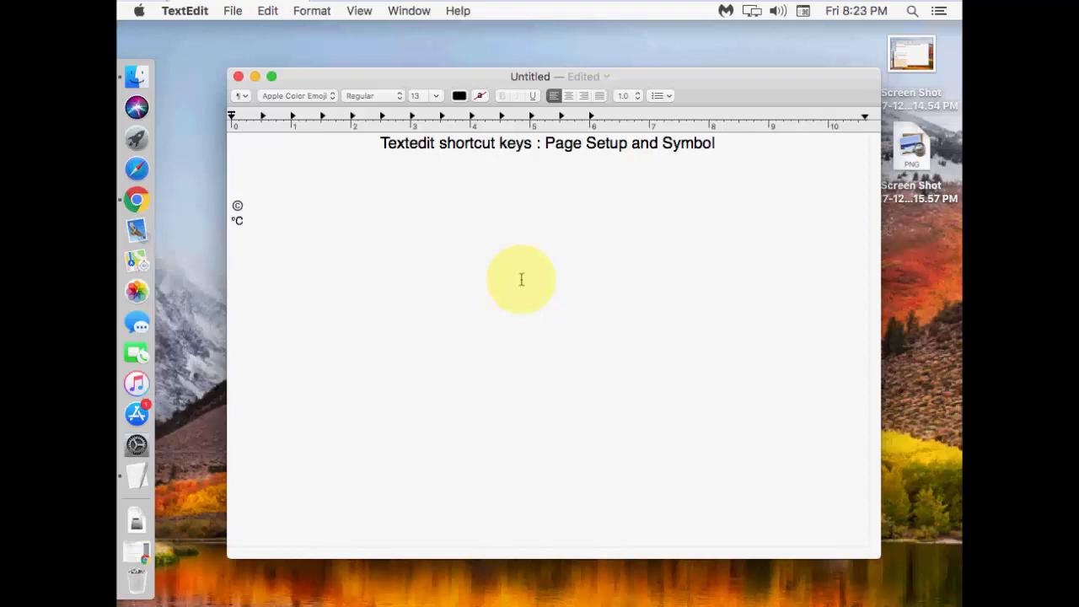
{"action": "left_click", "coordinate": [233, 10]}
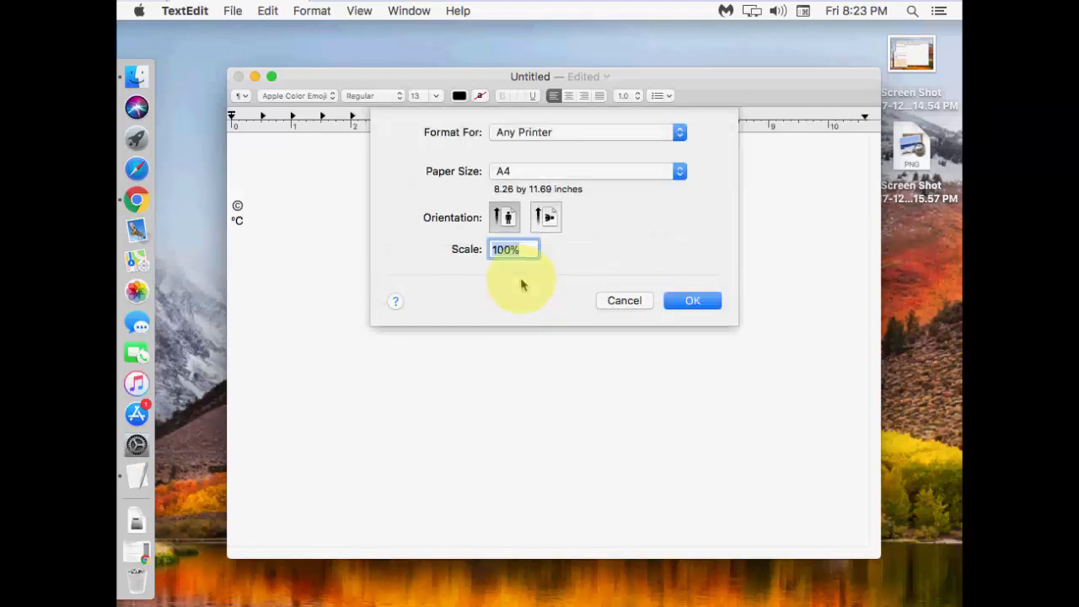
{"action": "left_click", "coordinate": [692, 300]}
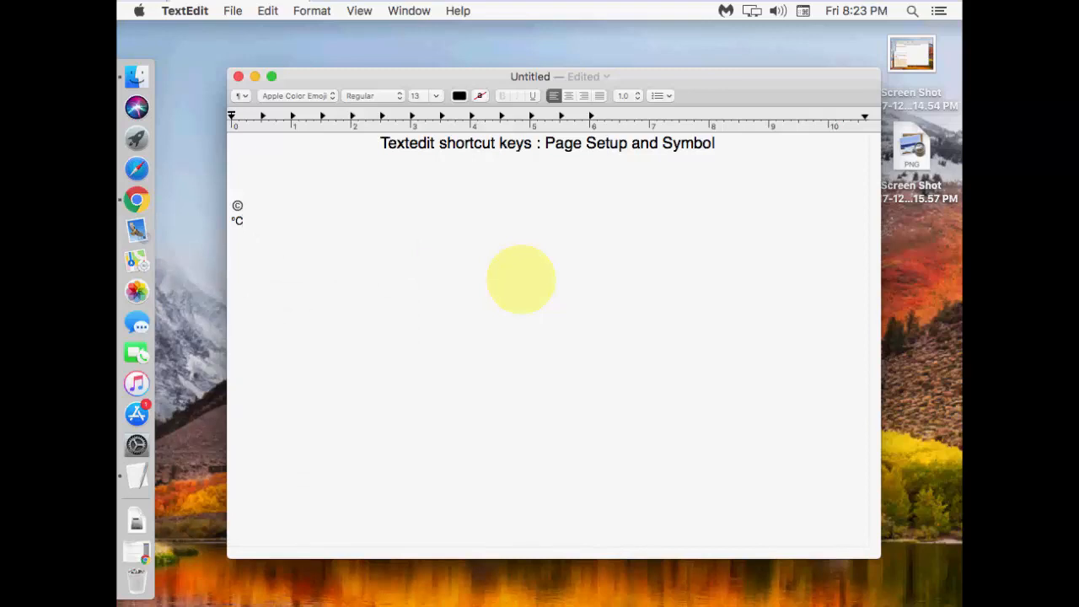
{"action": "mouse_move", "coordinate": [137, 352]}
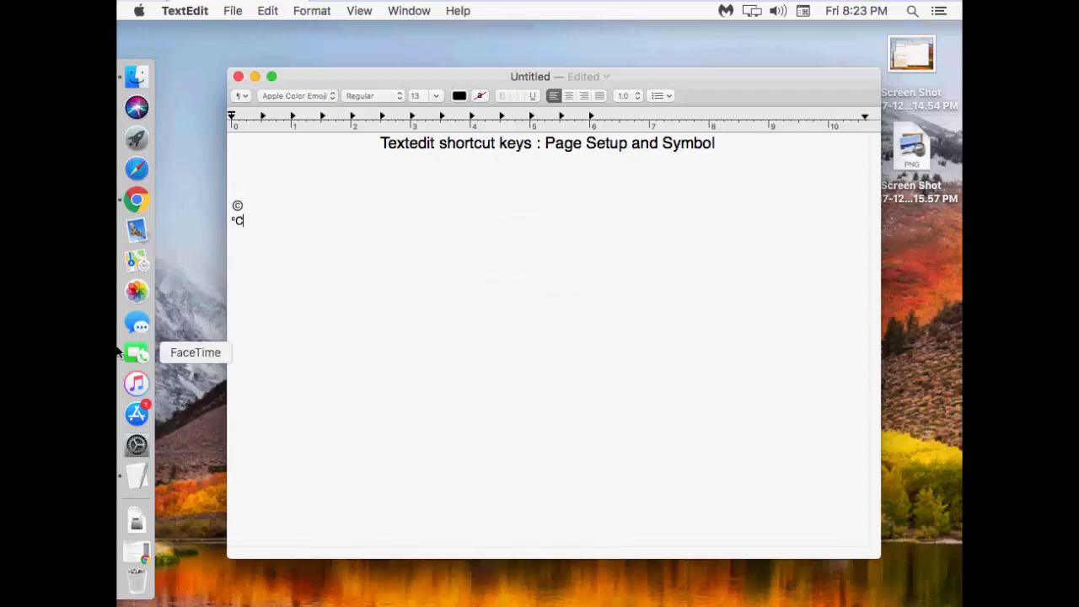